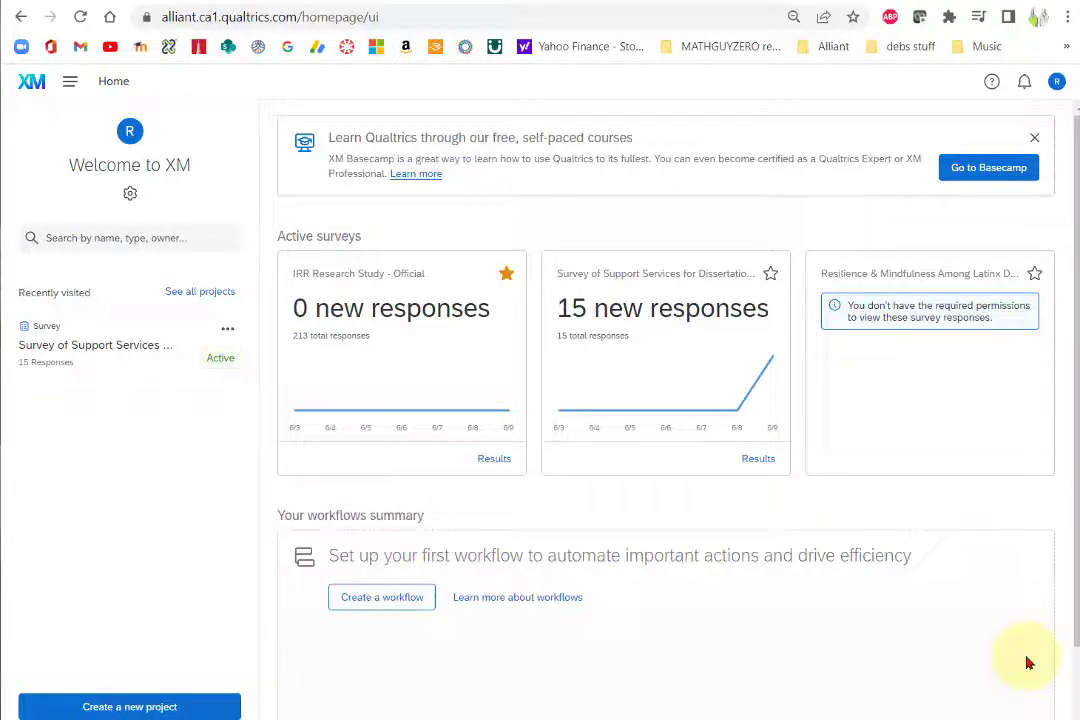
mouse_move(85, 350)
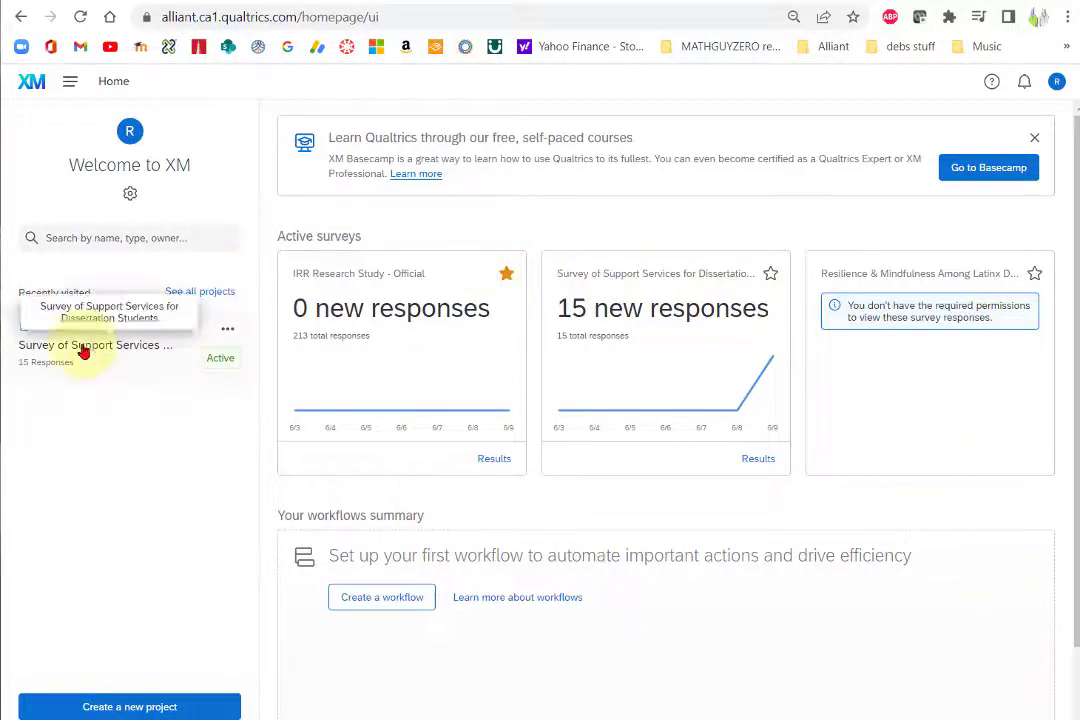
Open the 'Survey of Support Services for Dissertation Students' project from Recently visited.
click(95, 345)
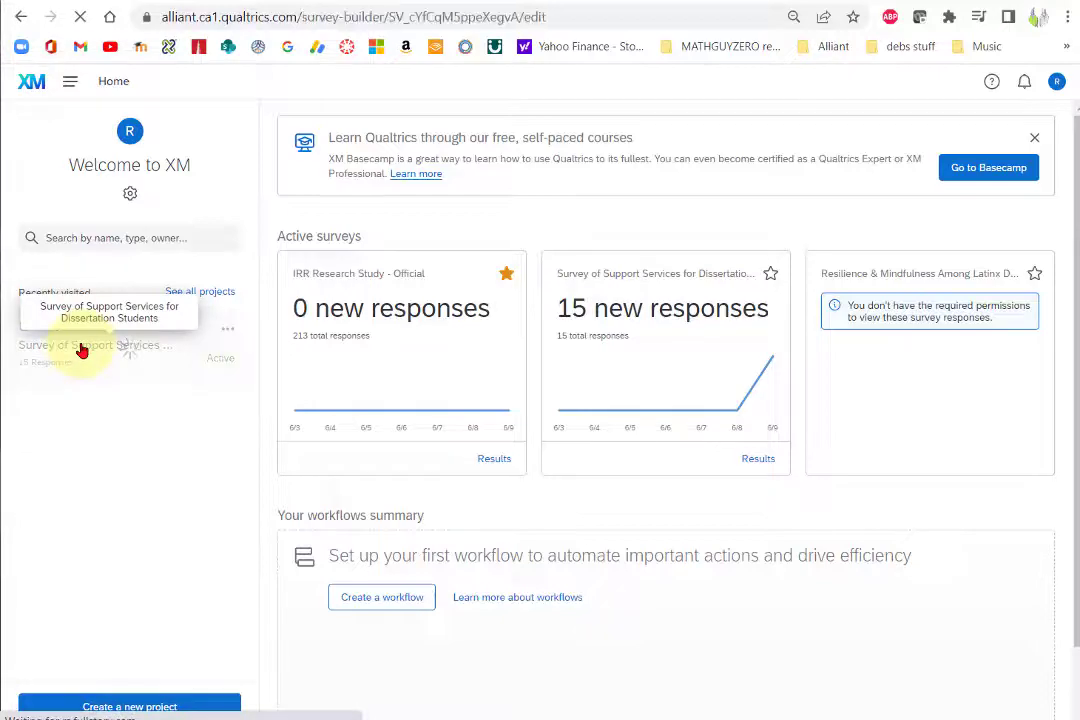
click(95, 345)
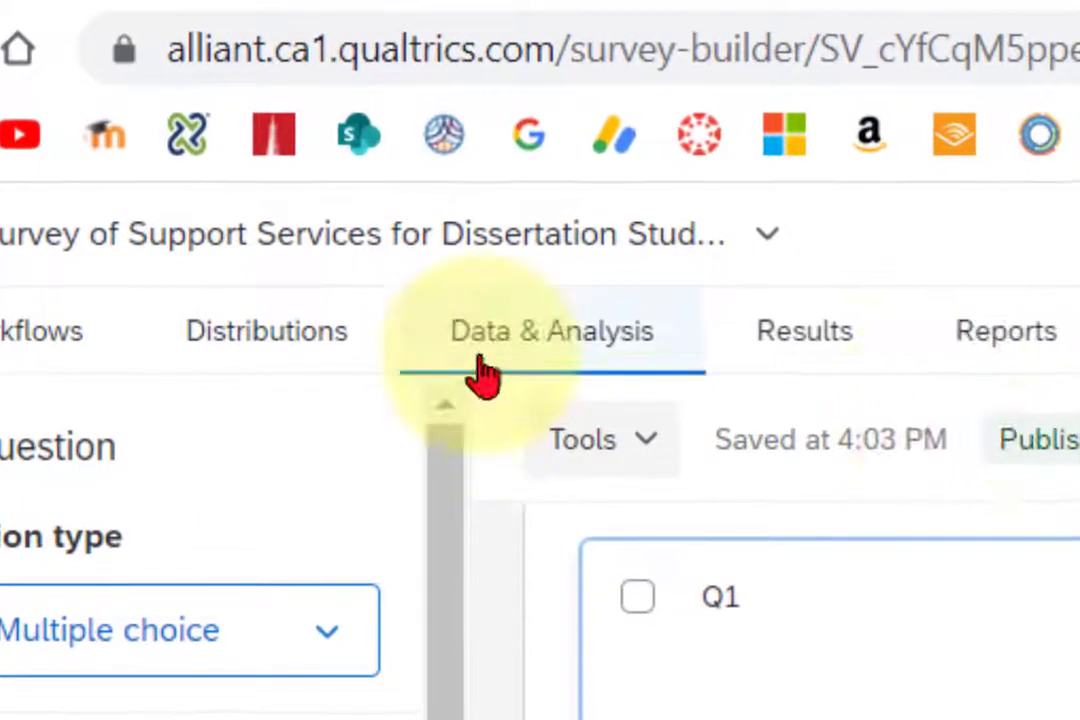
Show the 15 recorded responses under Data & Analysis and expand Export & Import.
click(549, 331)
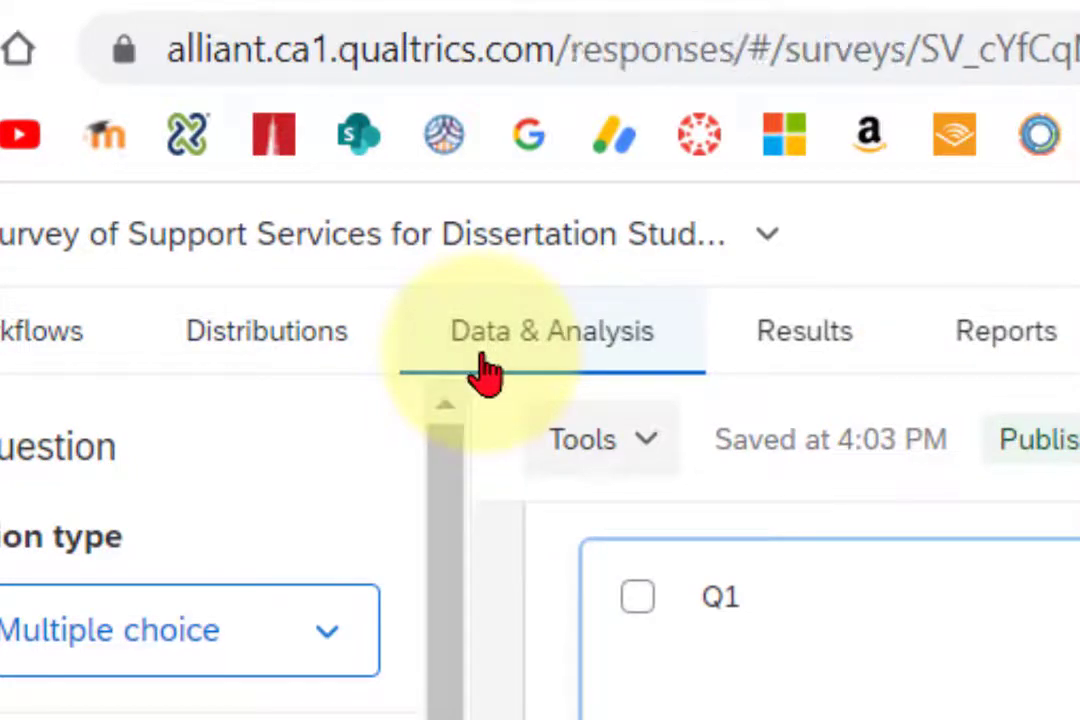
click(550, 331)
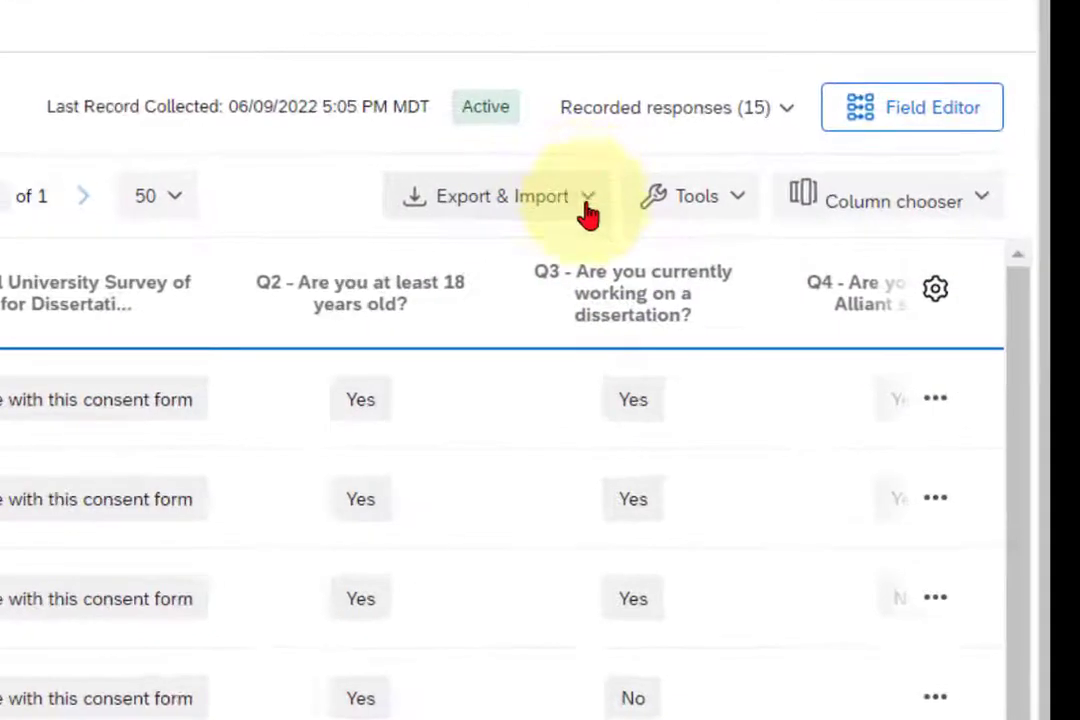
click(500, 195)
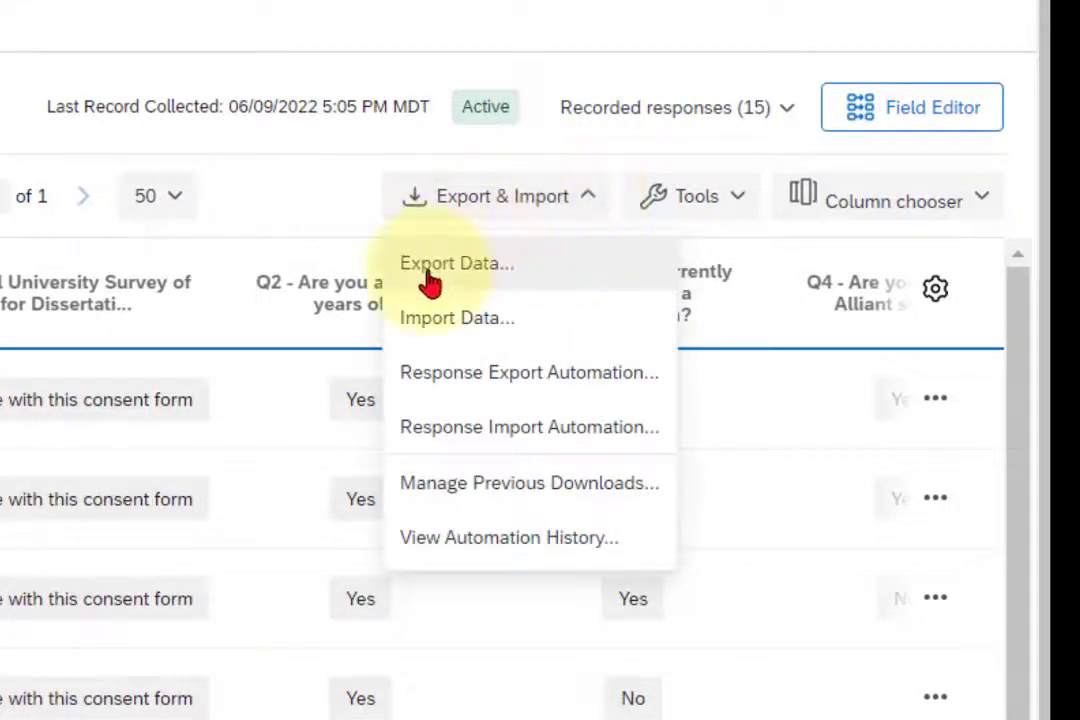
Download the responses as an Excel file using numeric values, then close Manage Downloads.
click(456, 263)
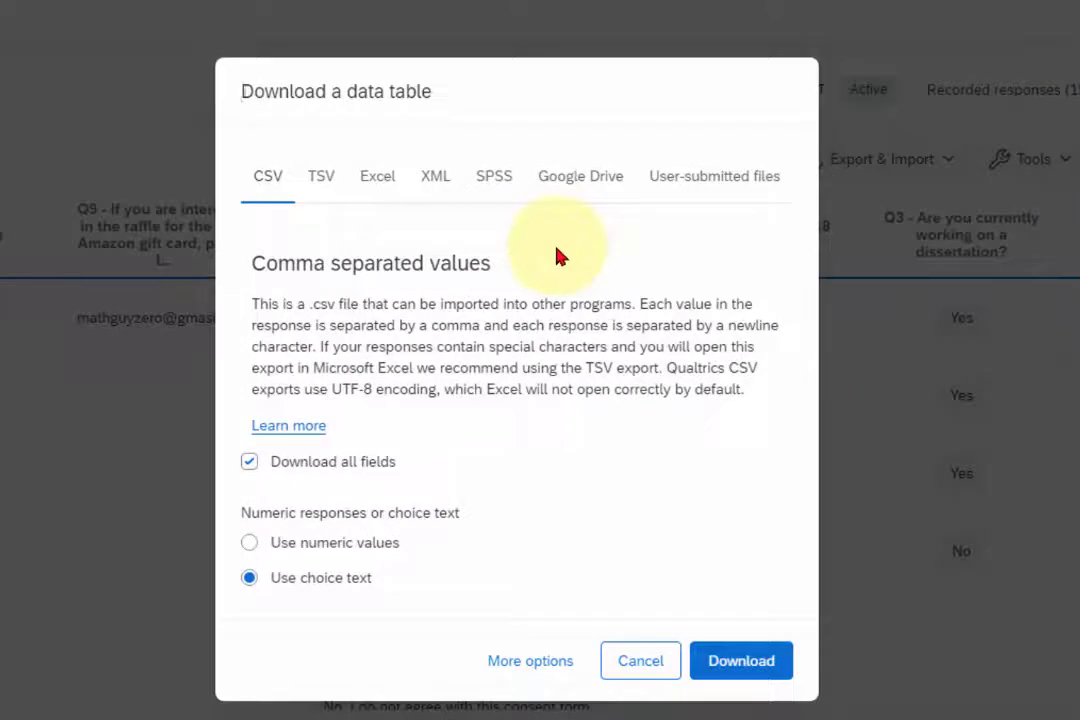
mouse_move(377, 185)
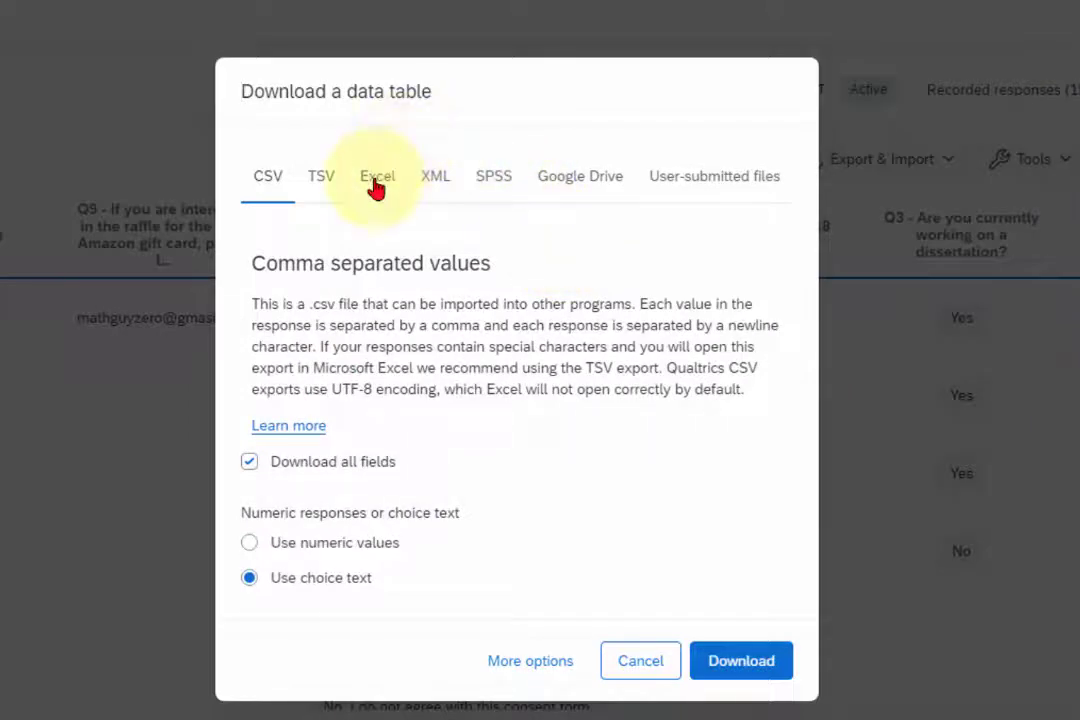
click(377, 176)
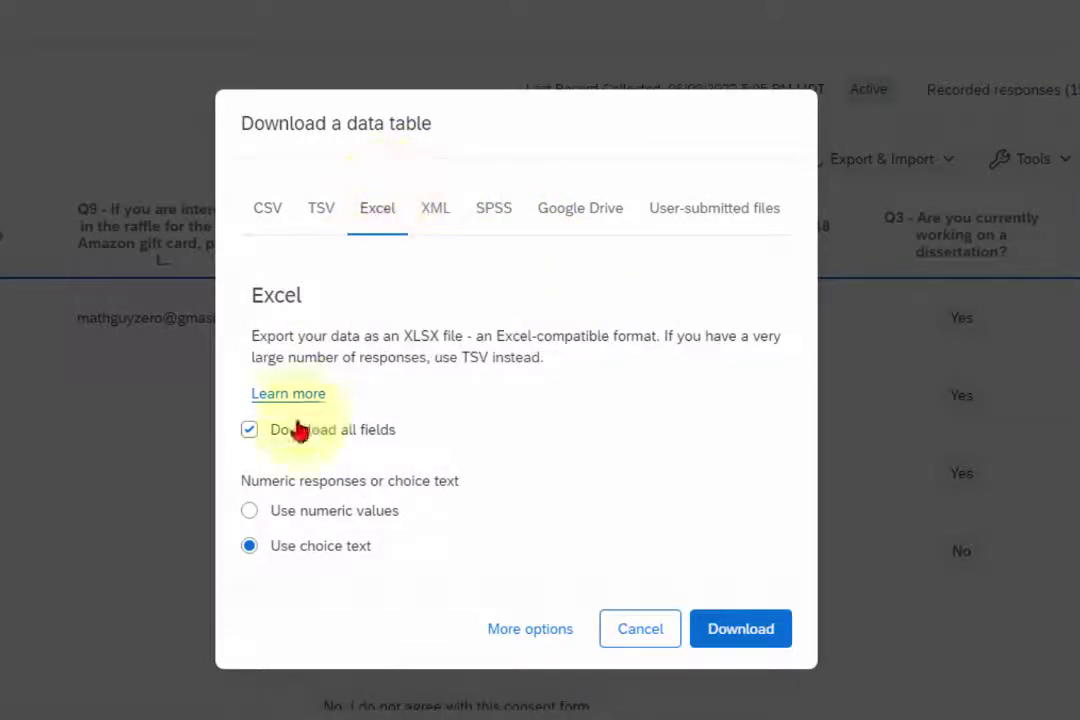
click(249, 510)
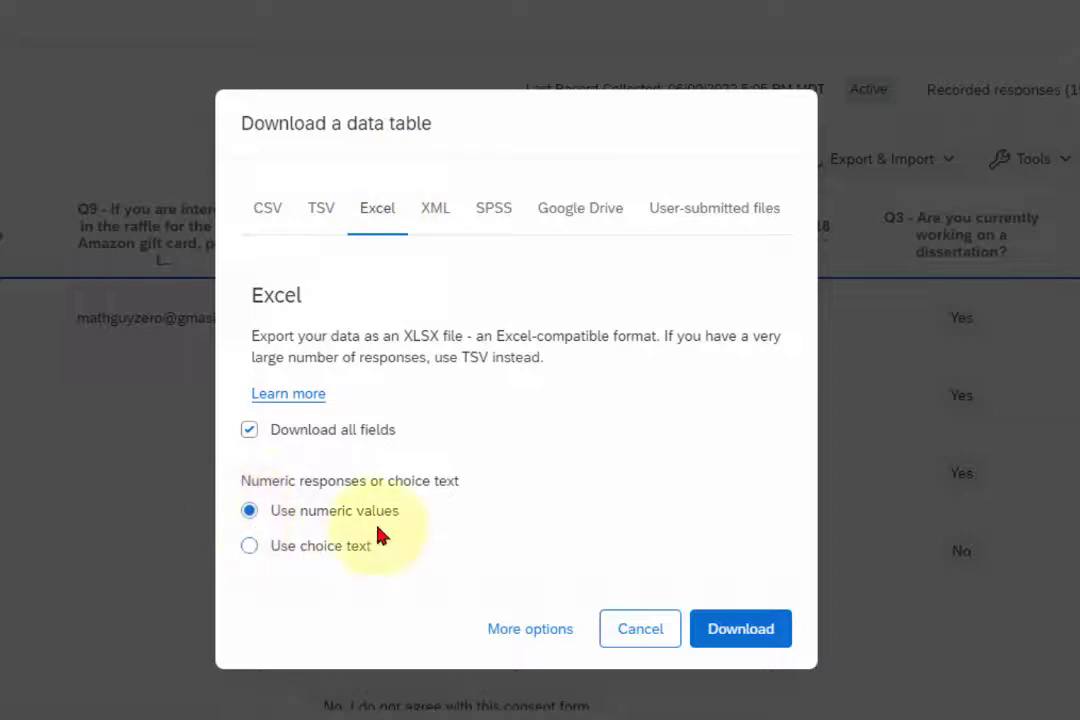
mouse_move(388, 467)
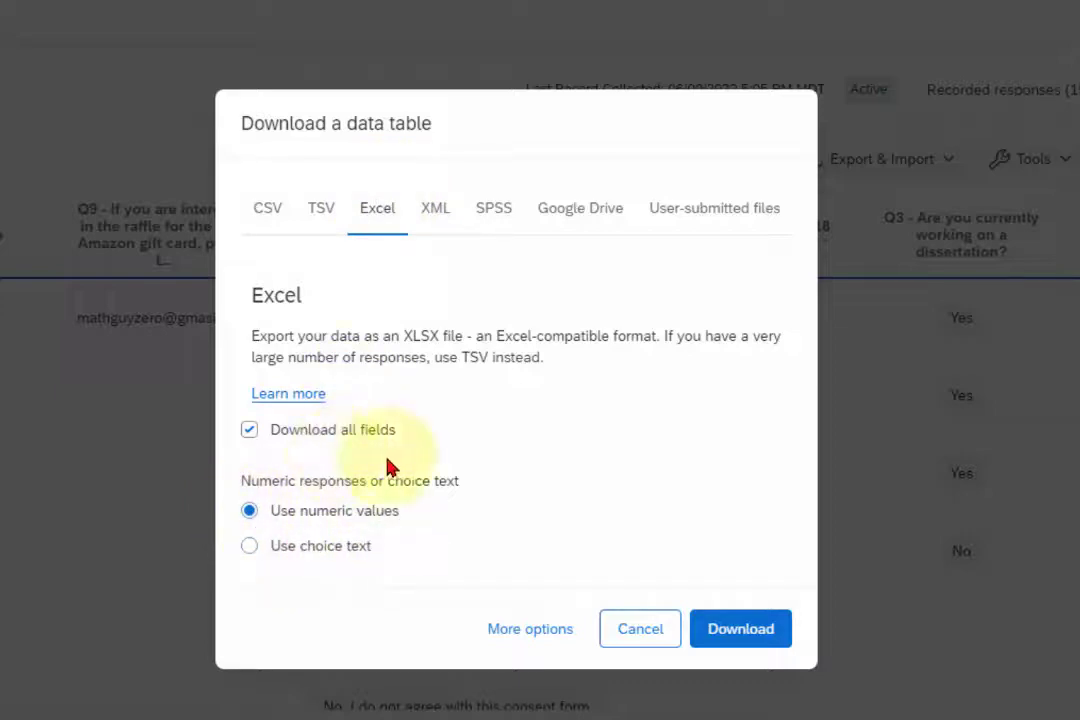
click(740, 628)
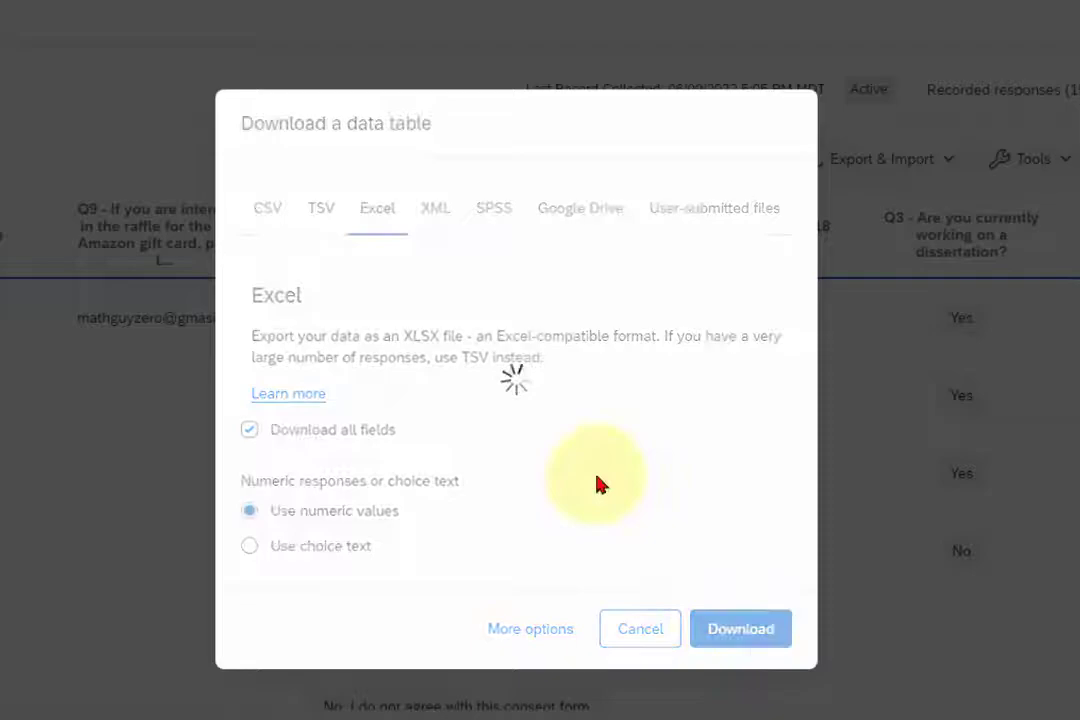
click(740, 628)
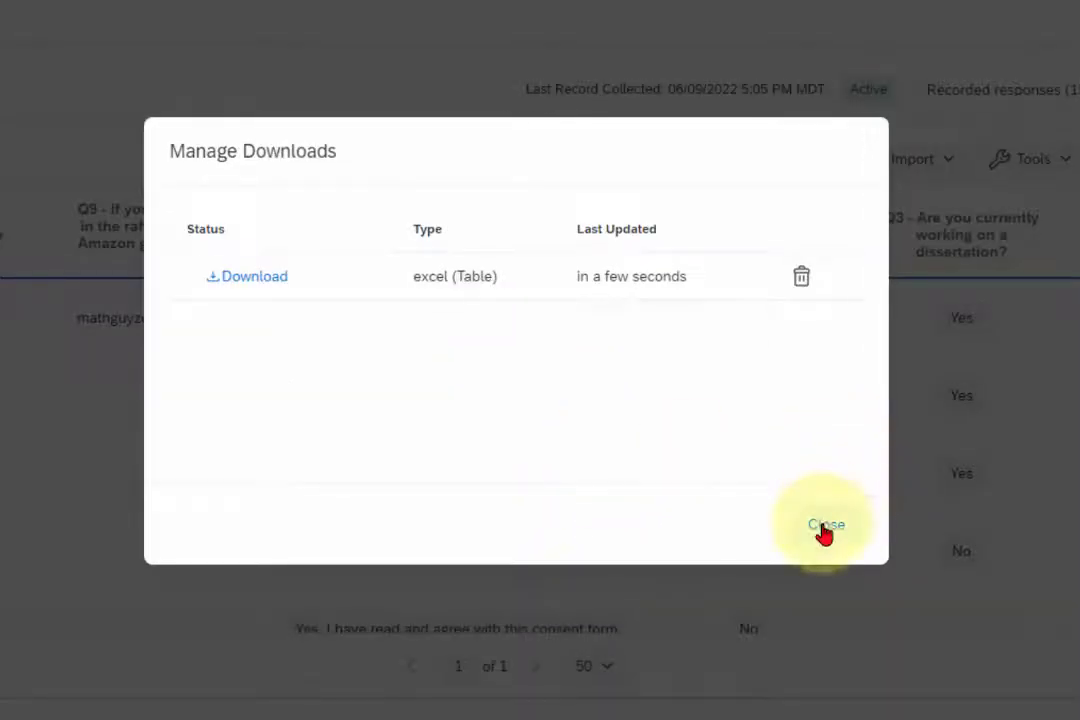
click(826, 524)
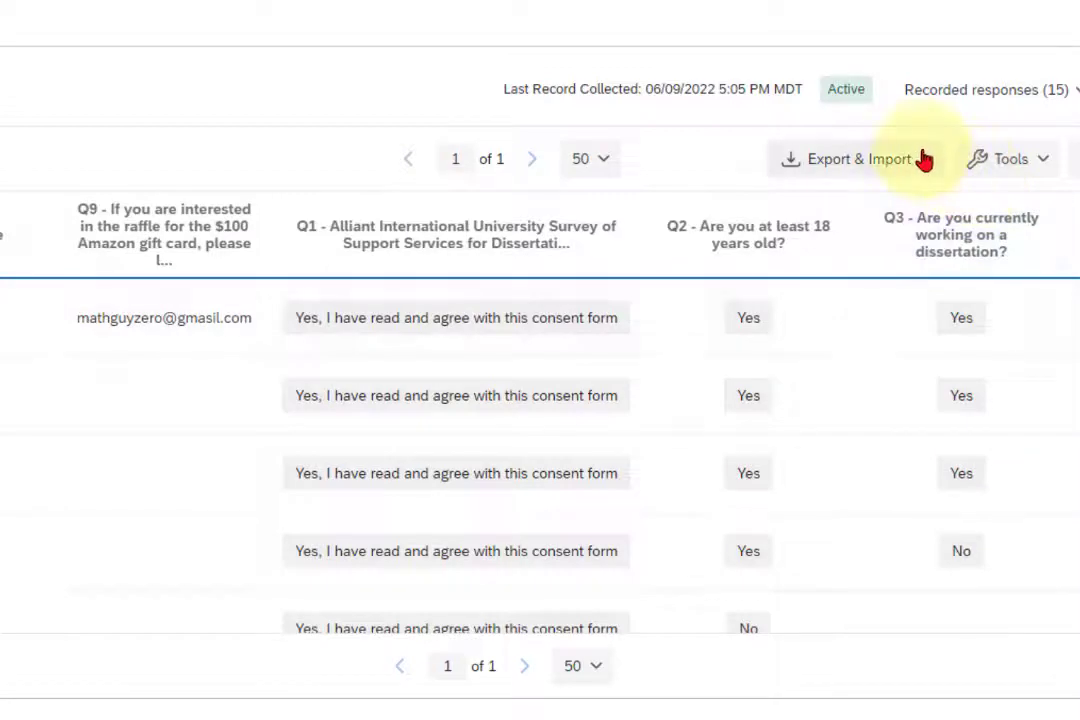
Export the responses in SPSS format with all fields and start the download.
click(855, 159)
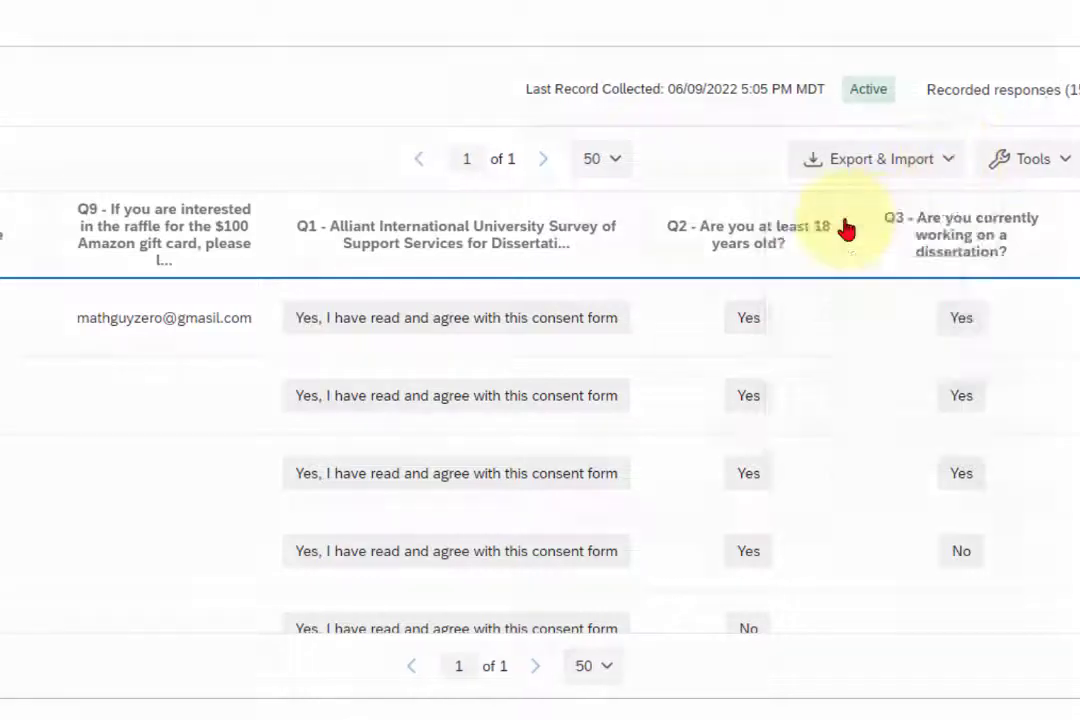
click(881, 158)
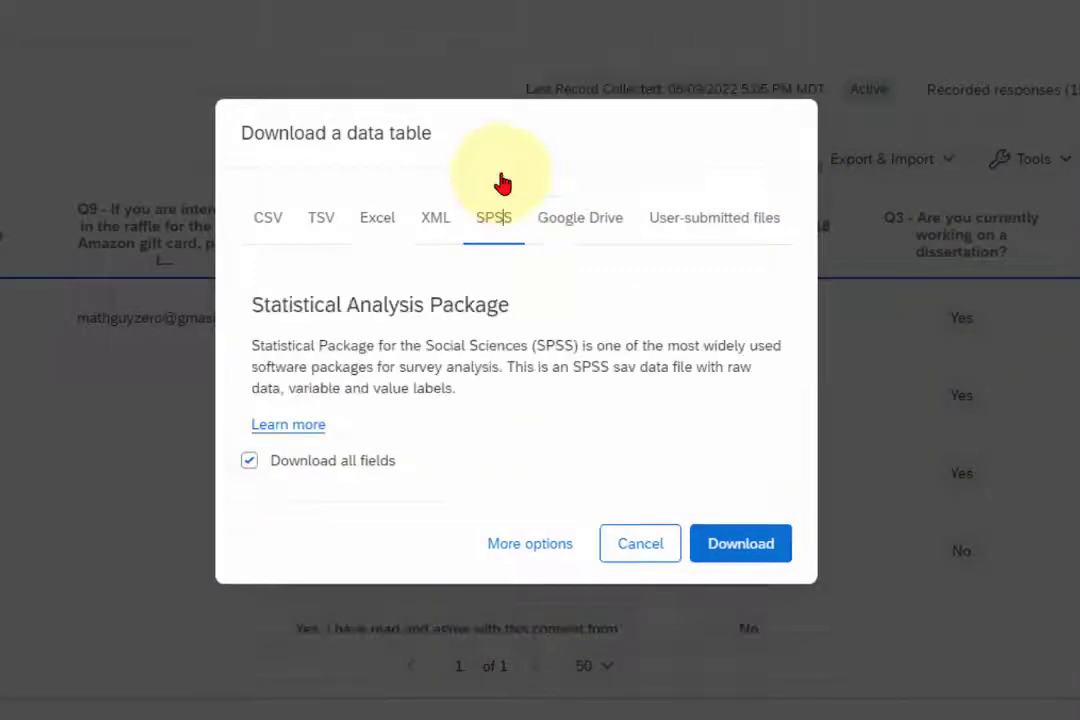
mouse_move(305, 415)
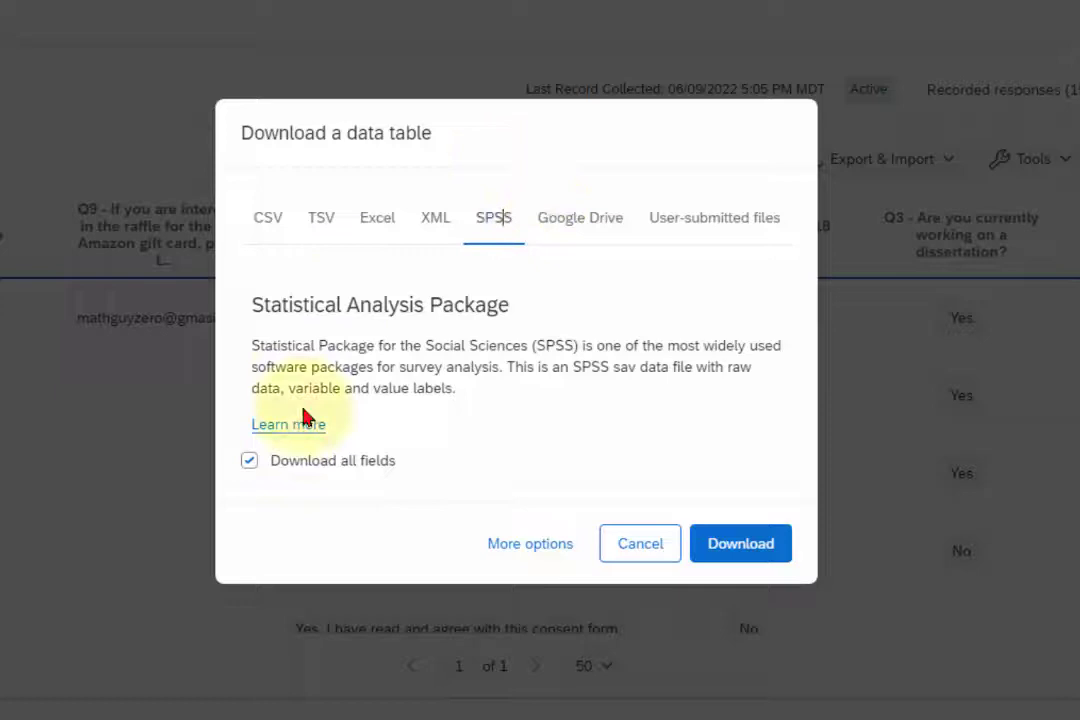
click(740, 543)
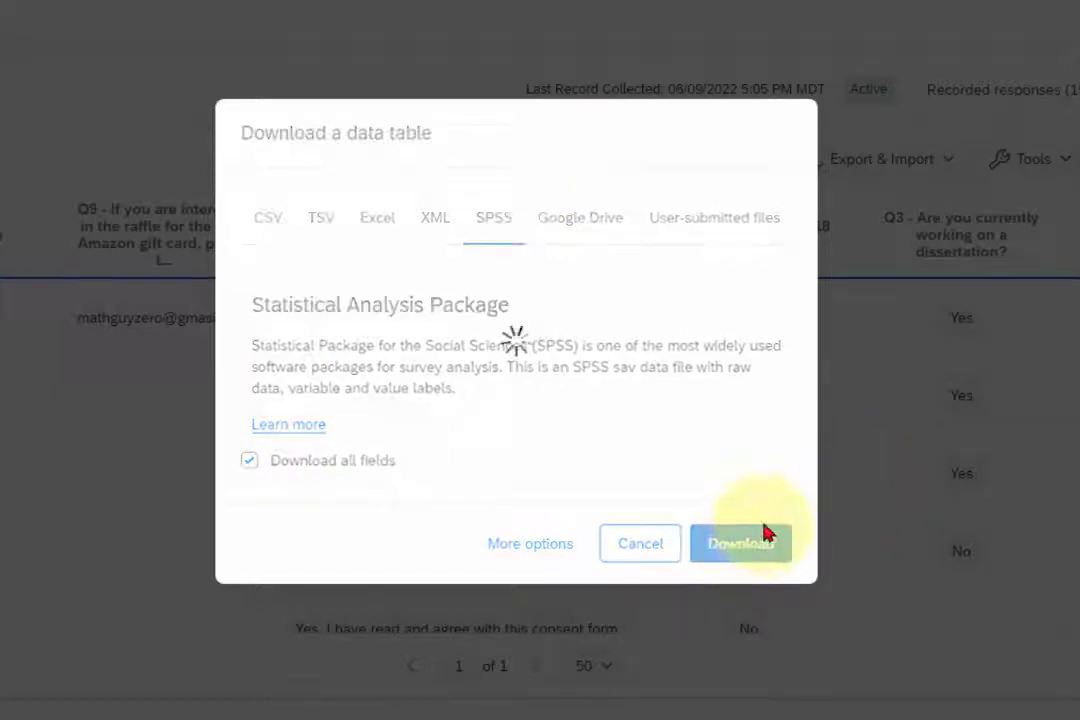
click(740, 543)
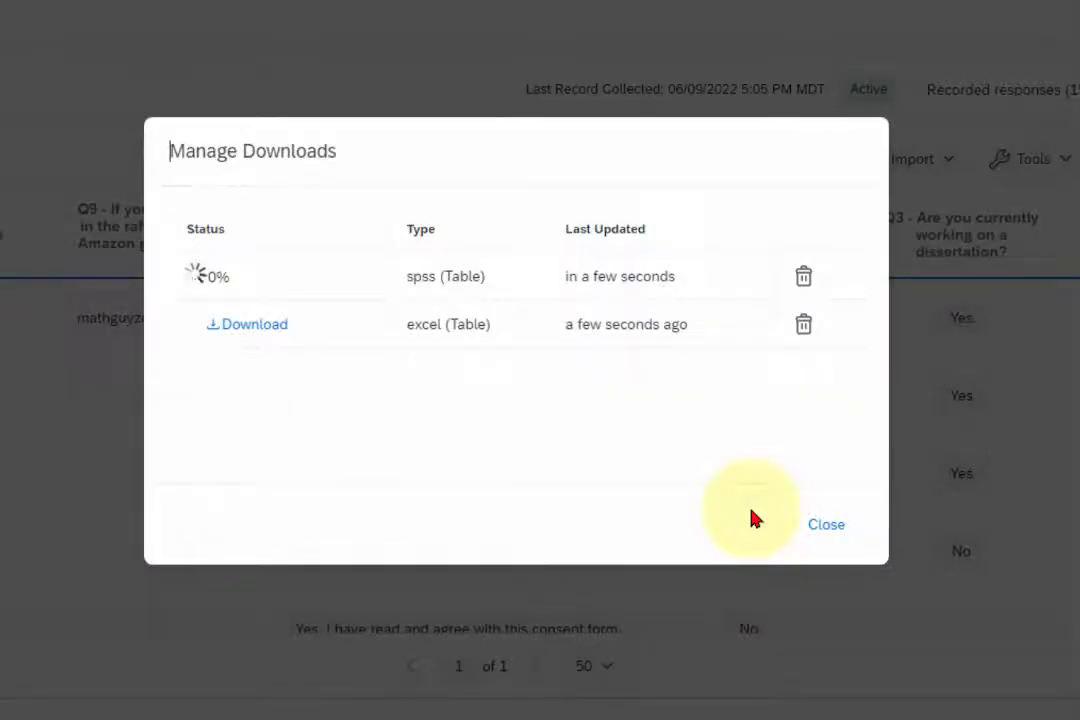
mouse_move(390, 438)
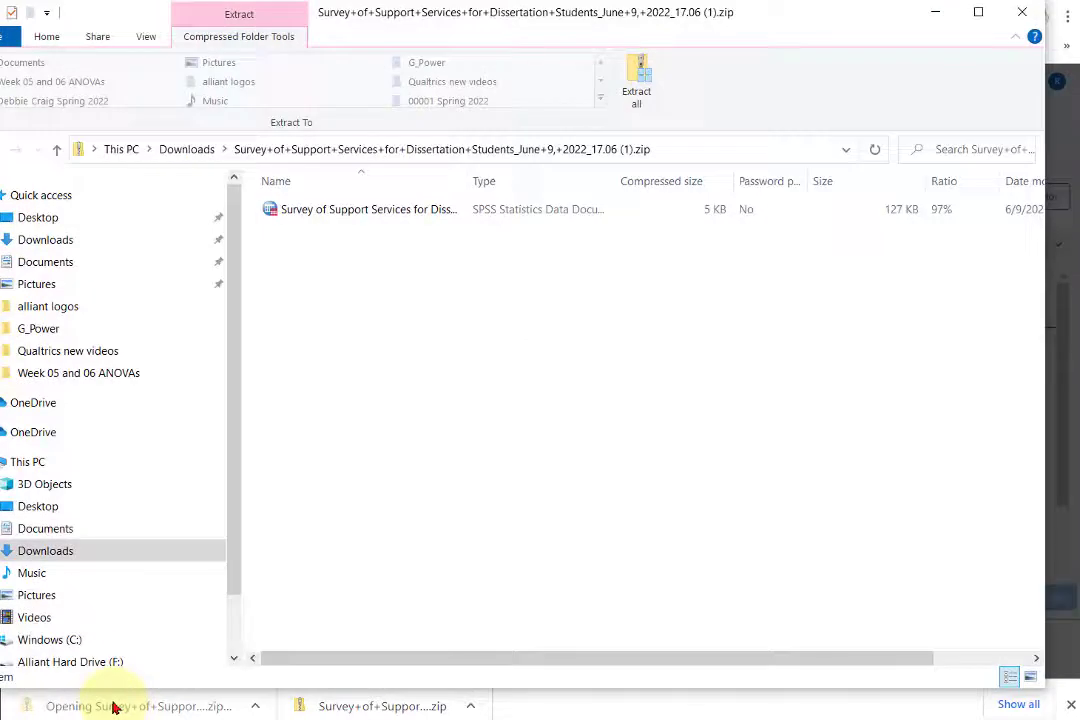
Open the survey's .sav data file from the downloaded zip in SPSS Statistics.
click(367, 209)
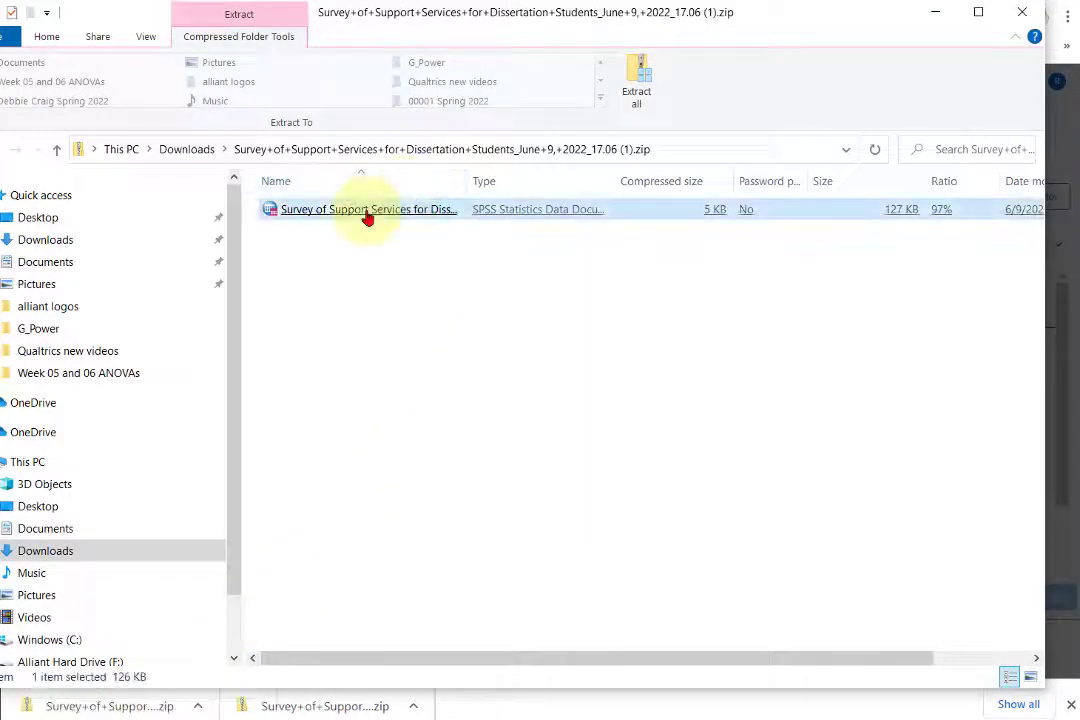
mouse_move(636, 80)
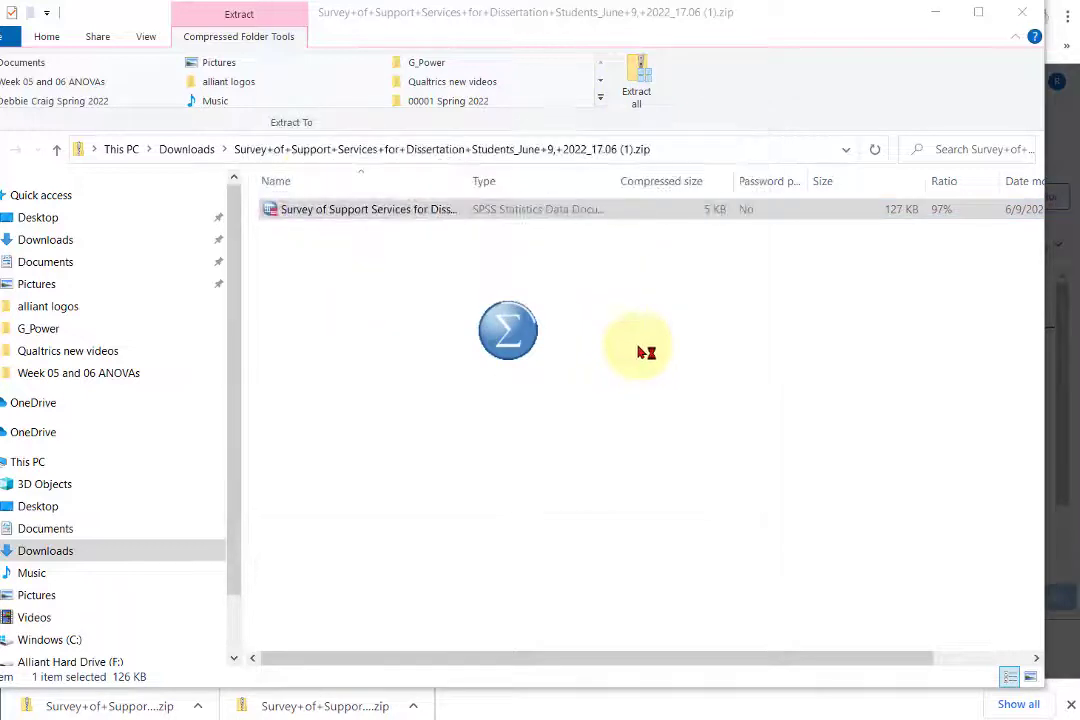
double_click(368, 209)
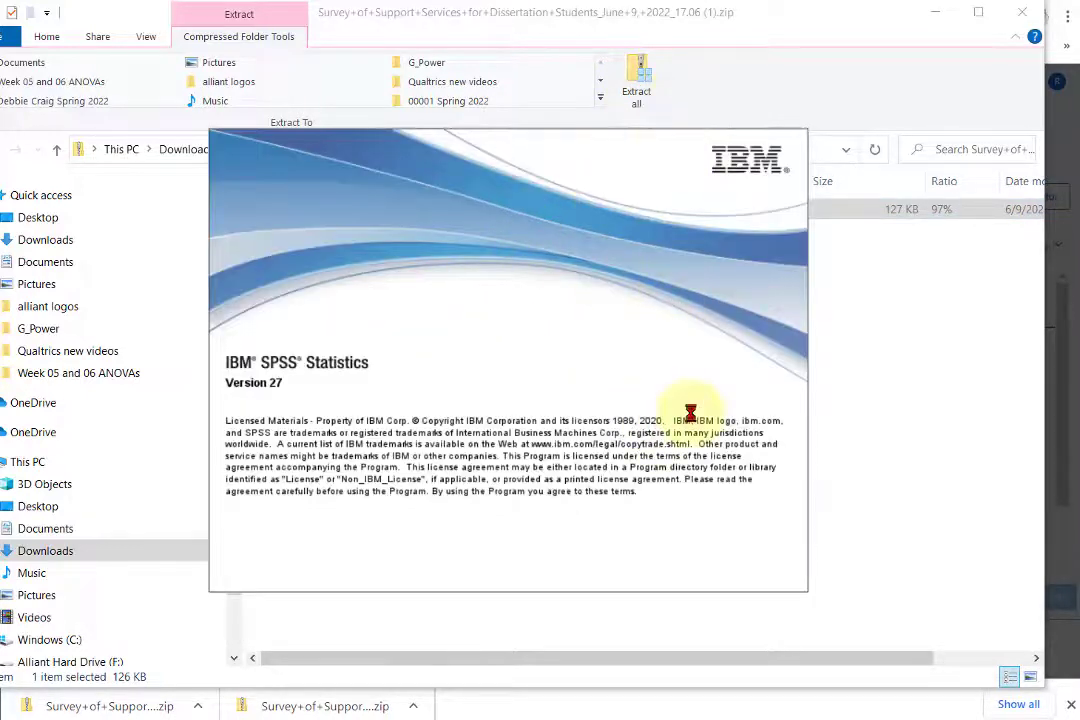
mouse_move(728, 470)
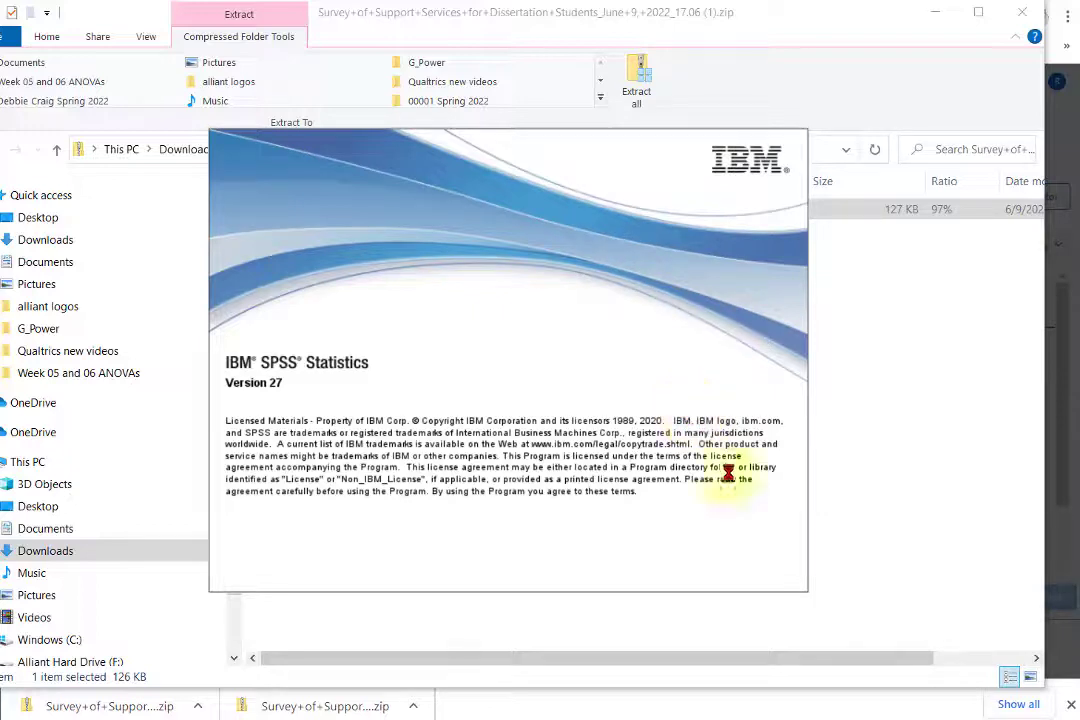